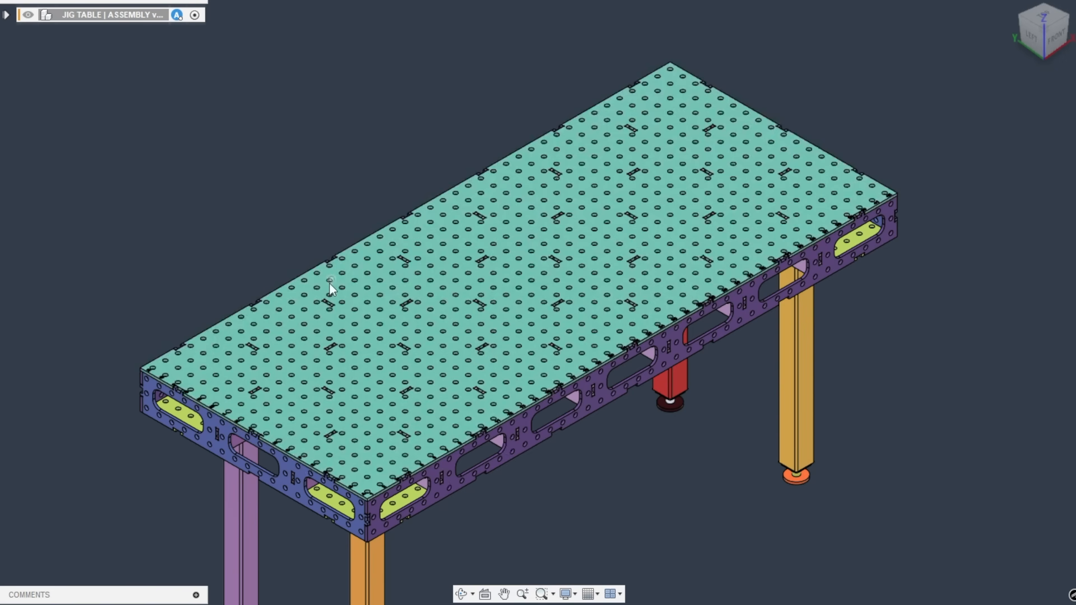
mouse_move(181, 186)
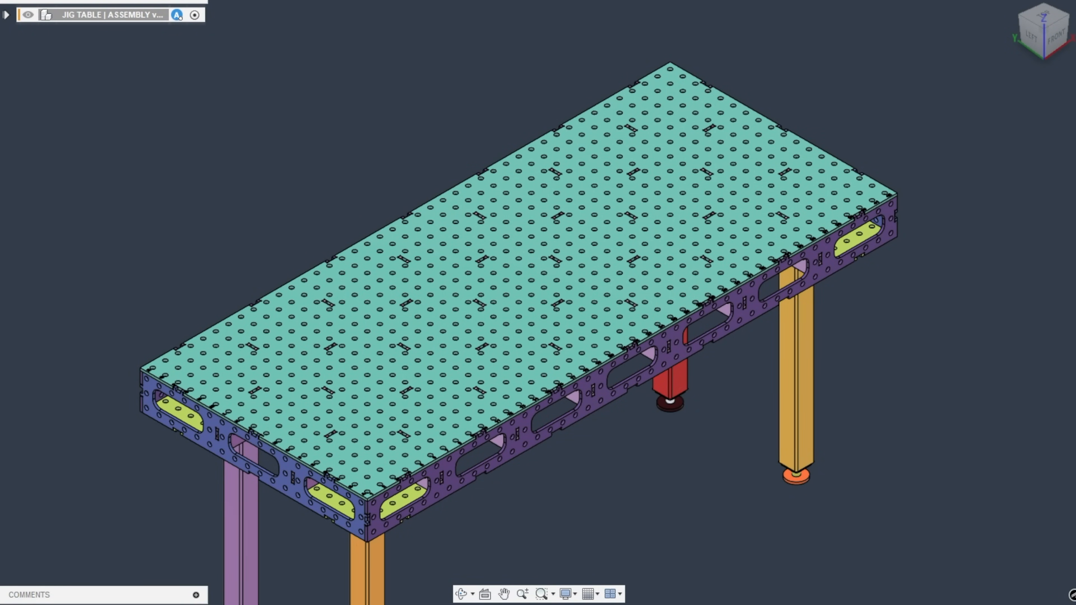
mouse_move(214, 112)
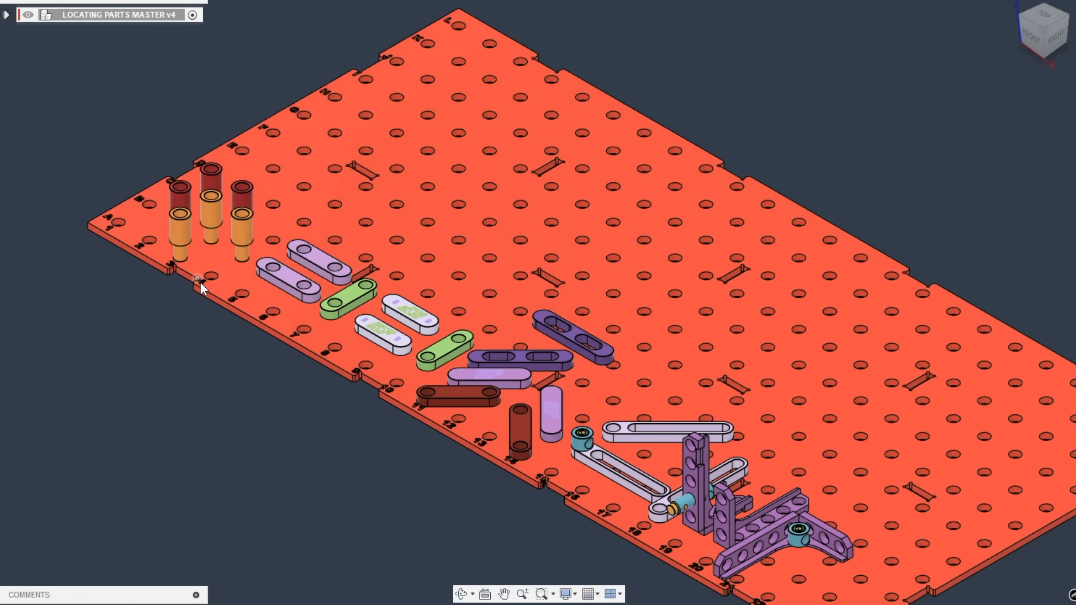
mouse_move(160, 306)
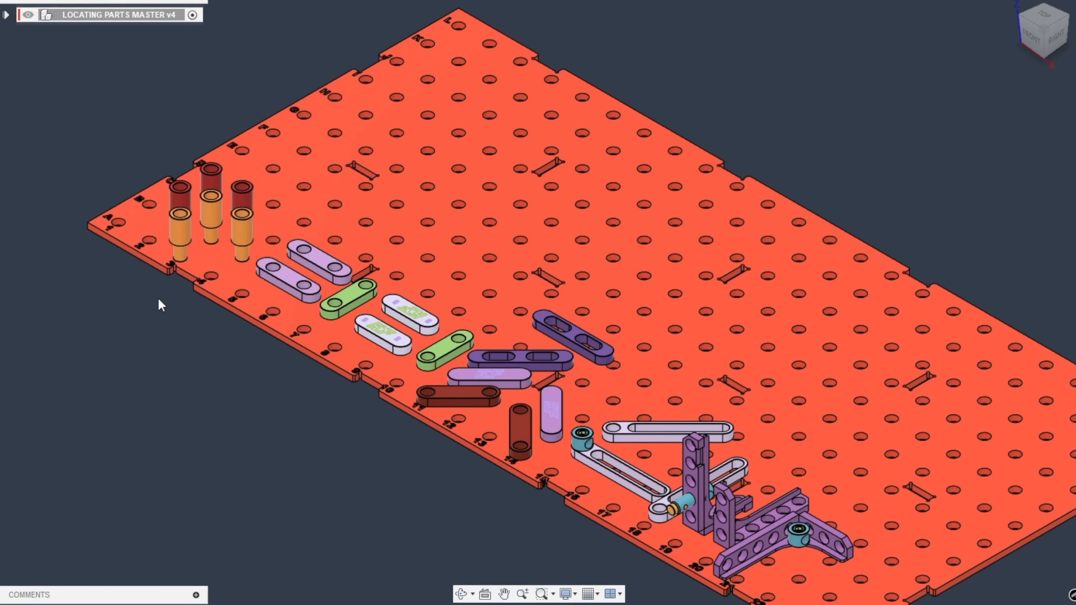